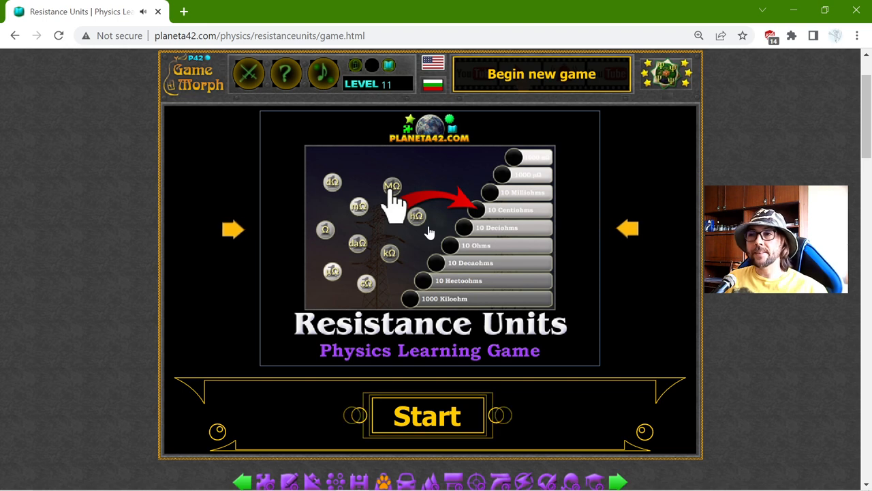
# Step: Start a new Resistance Units game from the title screen
pyautogui.click(428, 416)
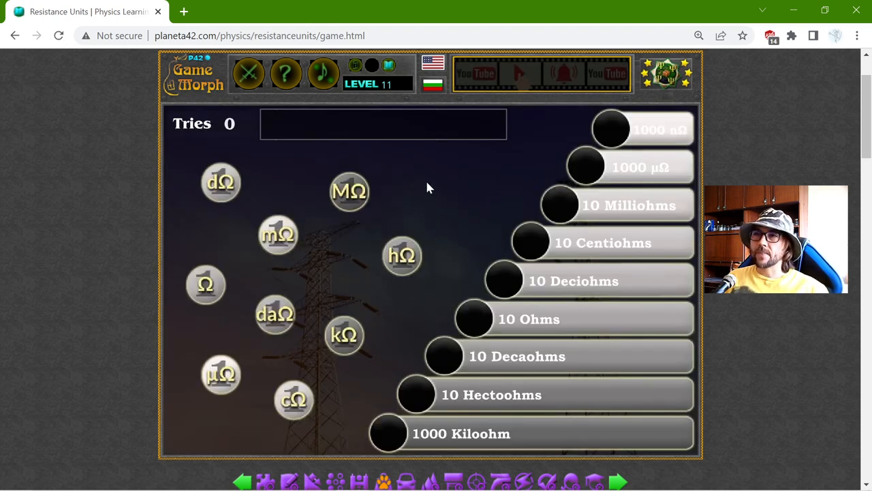
pyautogui.click(204, 285)
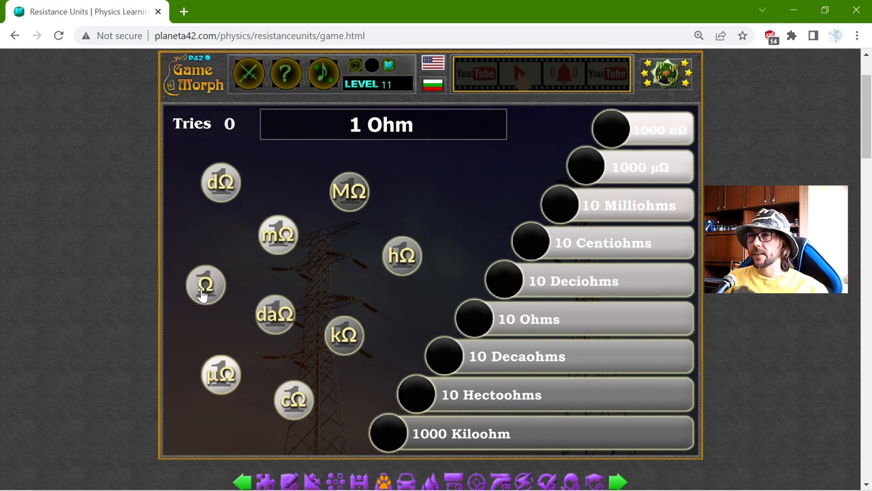
pyautogui.click(204, 285)
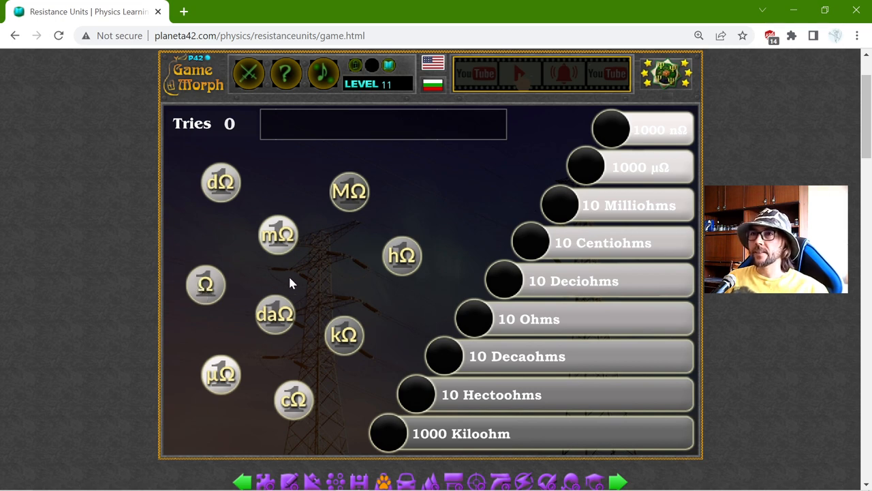
pyautogui.moveTo(317, 295)
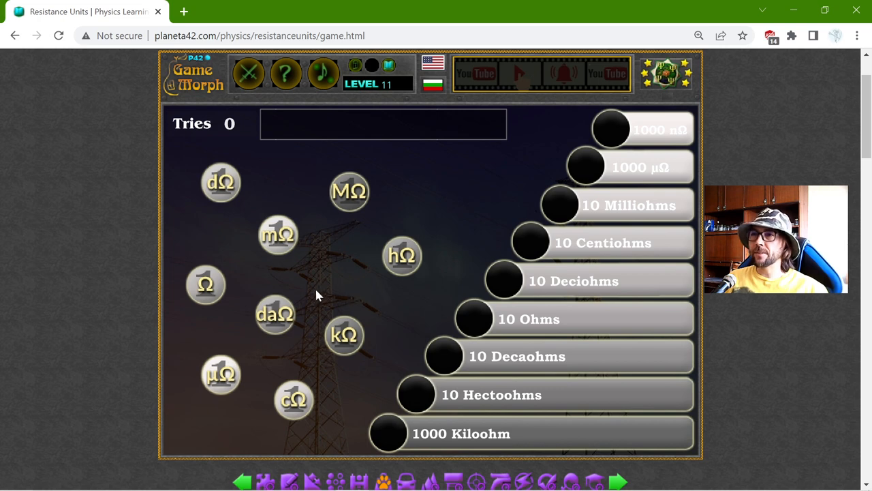
pyautogui.click(206, 285)
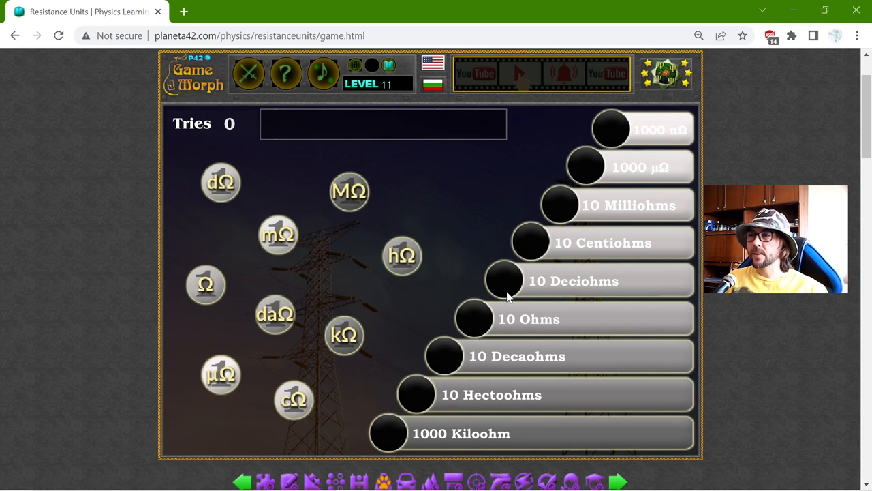
pyautogui.moveTo(578, 167)
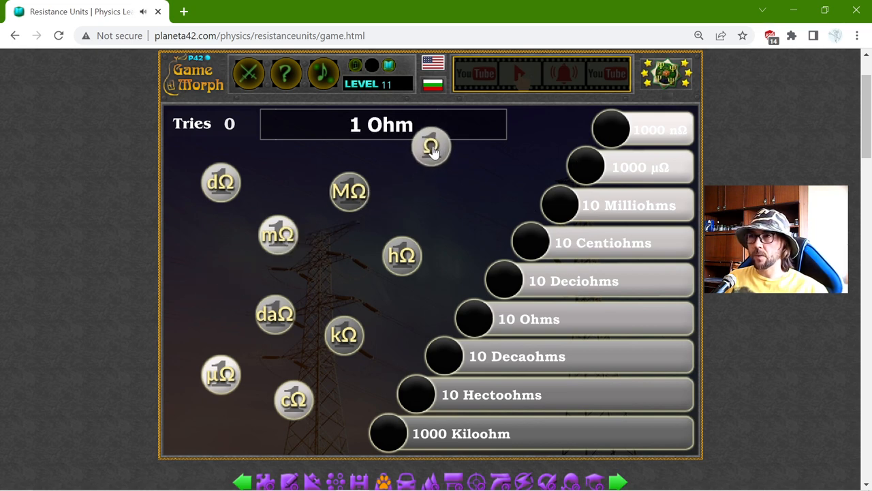
# Step: Place the Ω token on the 10 Deciohms rung and grab the milliohm token
pyautogui.moveTo(431, 147); pyautogui.dragTo(486, 289)
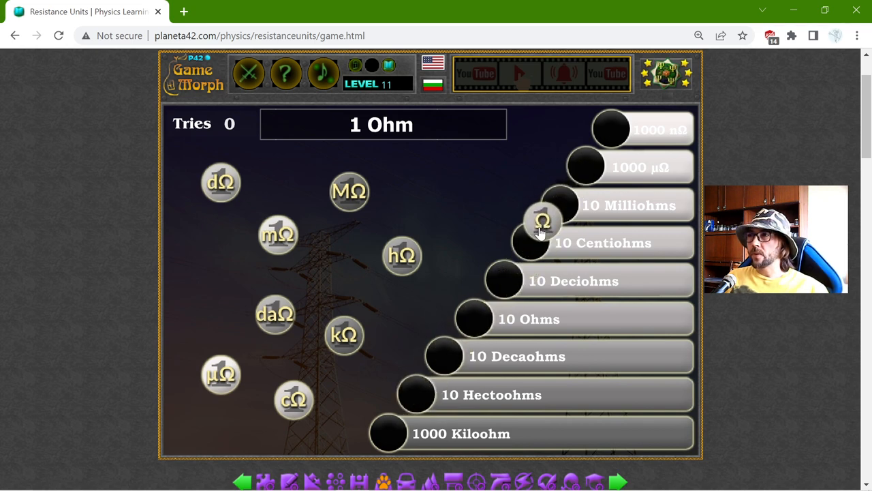
pyautogui.moveTo(542, 221); pyautogui.dragTo(480, 302)
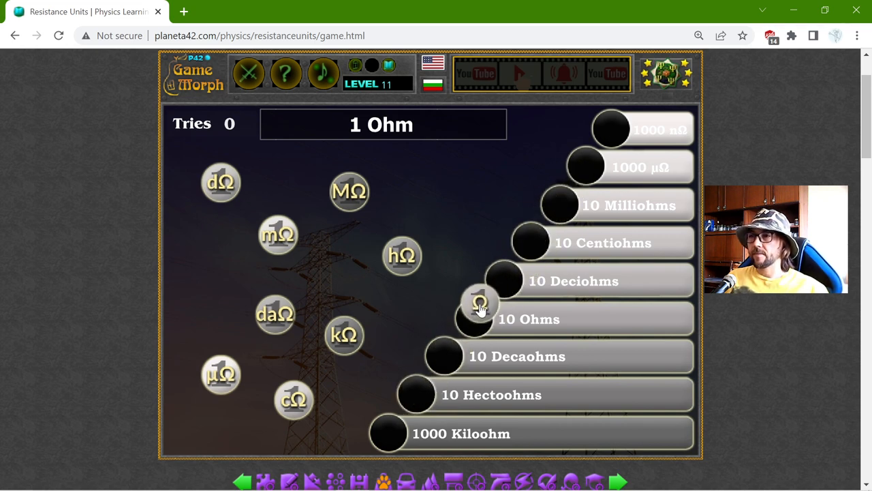
pyautogui.moveTo(480, 303); pyautogui.dragTo(497, 281)
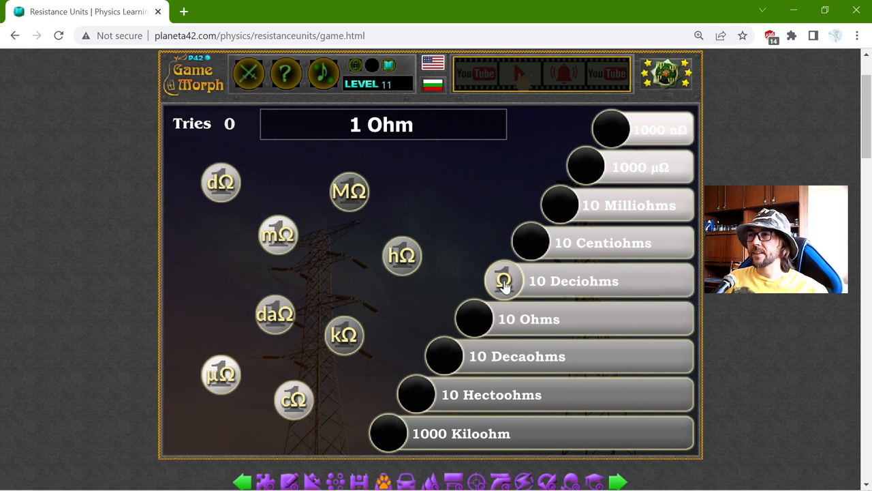
pyautogui.click(505, 280)
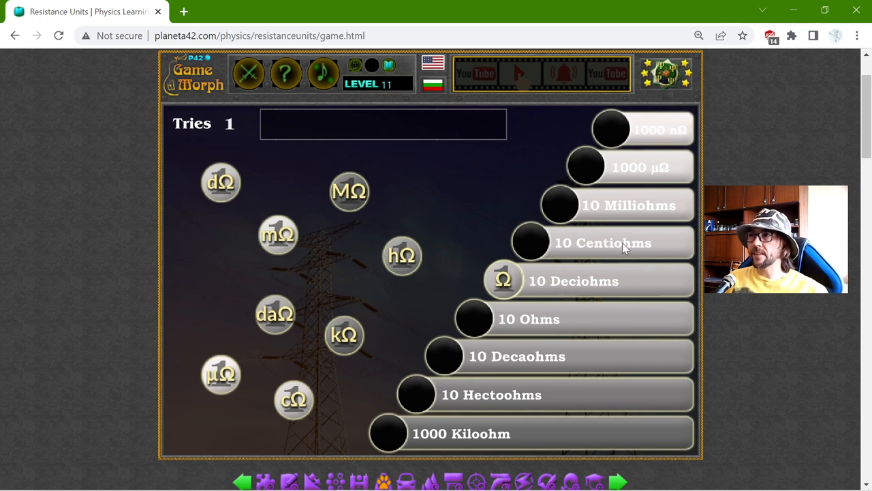
pyautogui.moveTo(515, 327)
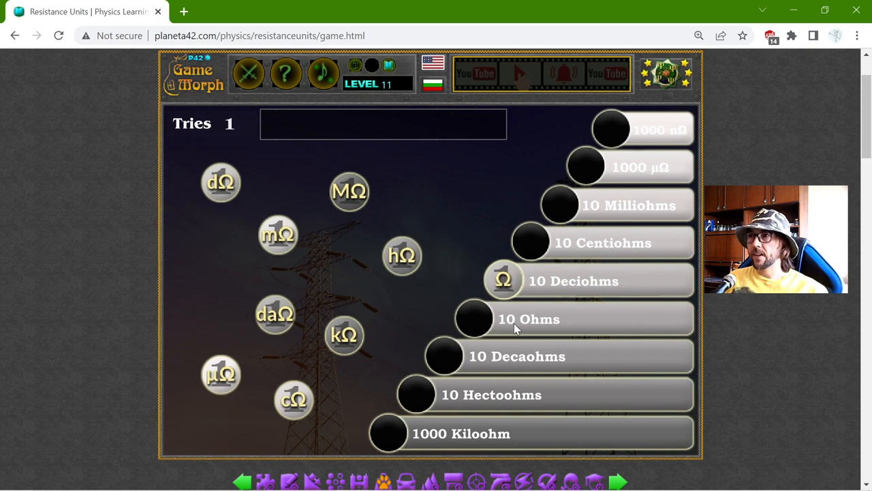
pyautogui.moveTo(515, 365)
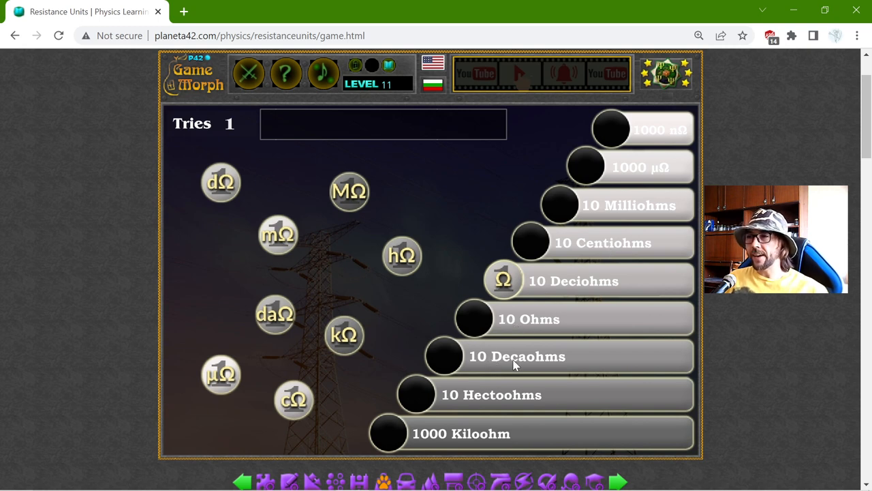
pyautogui.moveTo(538, 302)
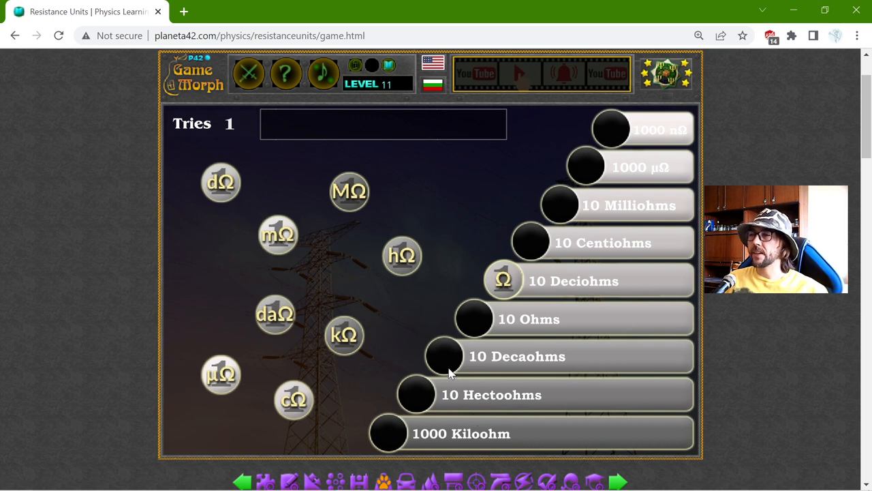
pyautogui.moveTo(420, 238)
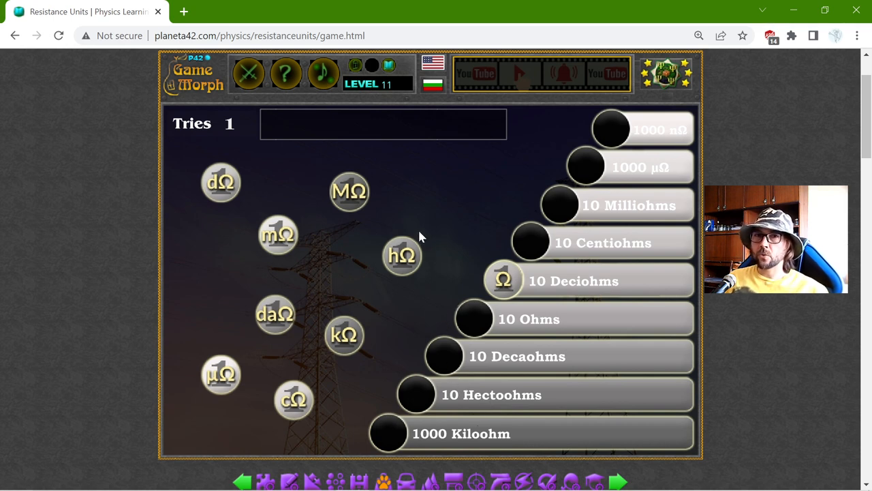
pyautogui.moveTo(411, 194)
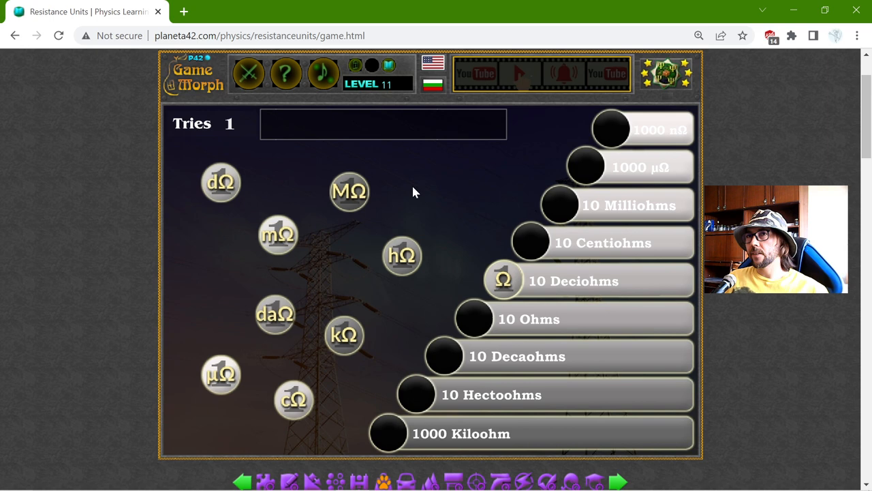
pyautogui.moveTo(428, 205)
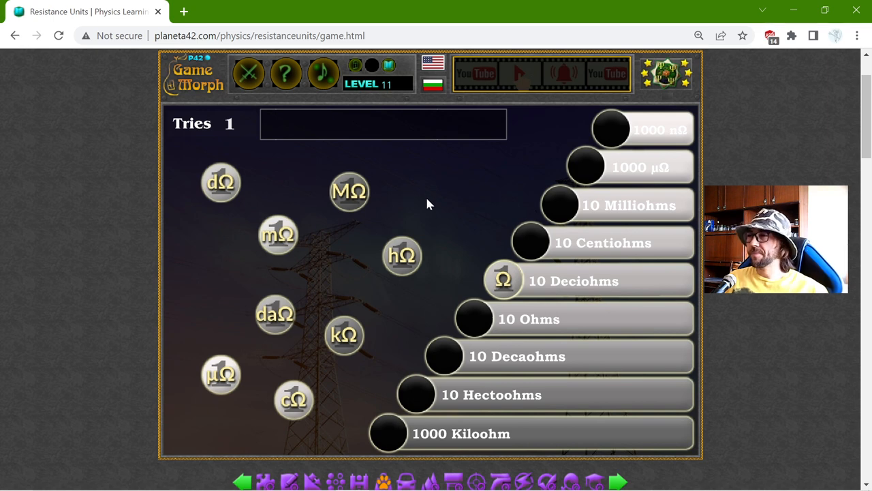
pyautogui.click(278, 235)
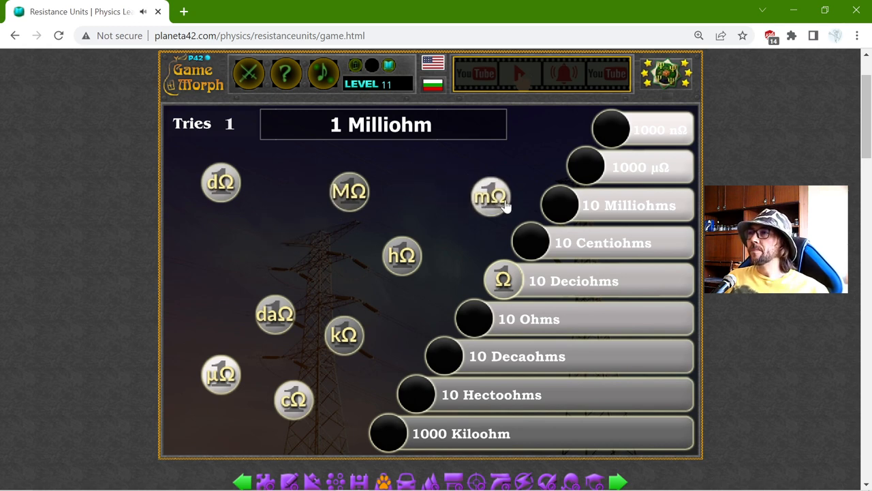
# Step: Place mΩ on the 1000 µΩ rung and µΩ on the 1000 nΩ rung, then take the MΩ token
pyautogui.moveTo(490, 198); pyautogui.dragTo(579, 174)
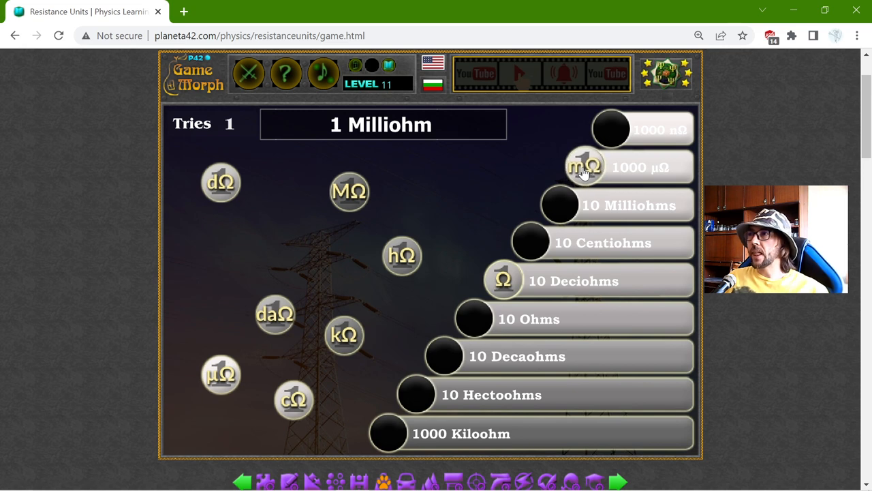
pyautogui.click(585, 166)
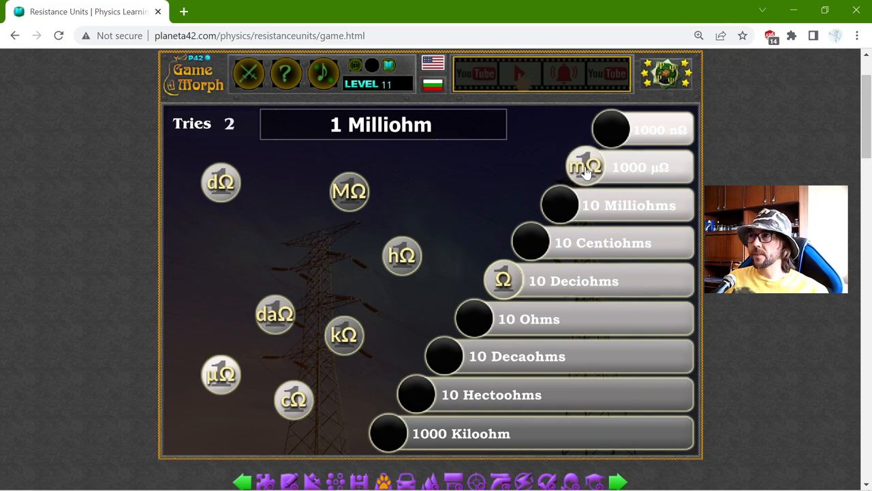
pyautogui.click(585, 166)
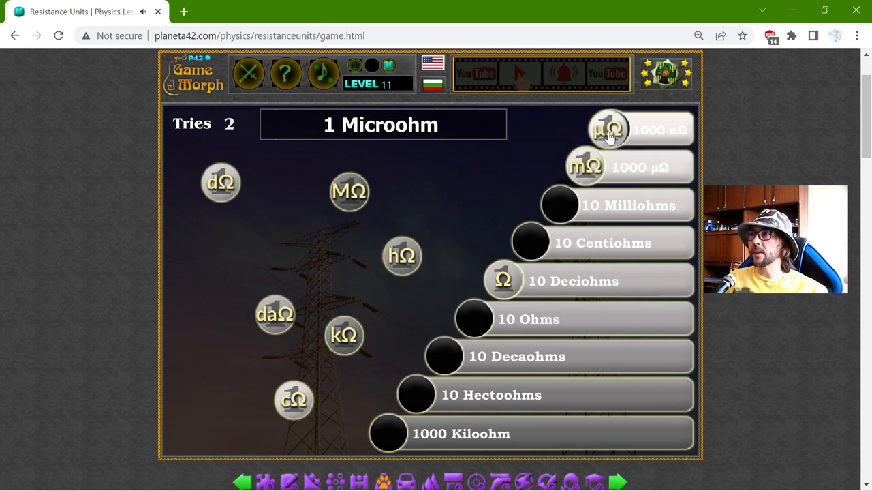
pyautogui.click(608, 129)
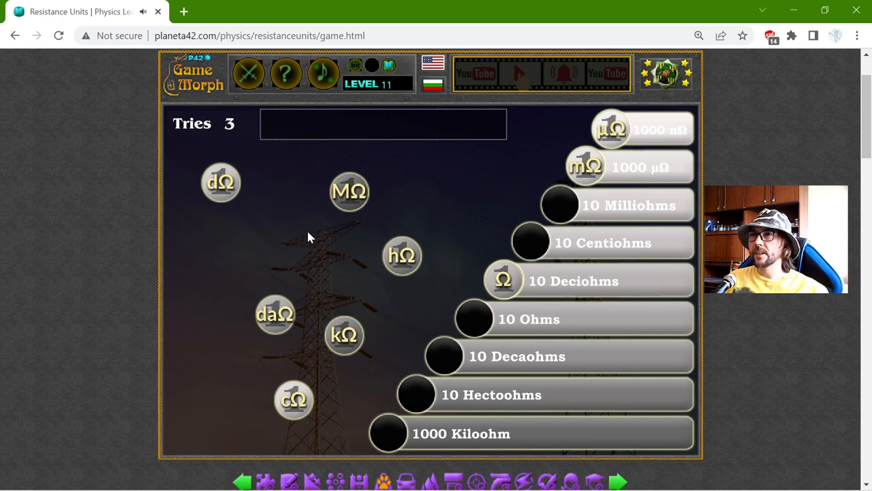
pyautogui.click(349, 191)
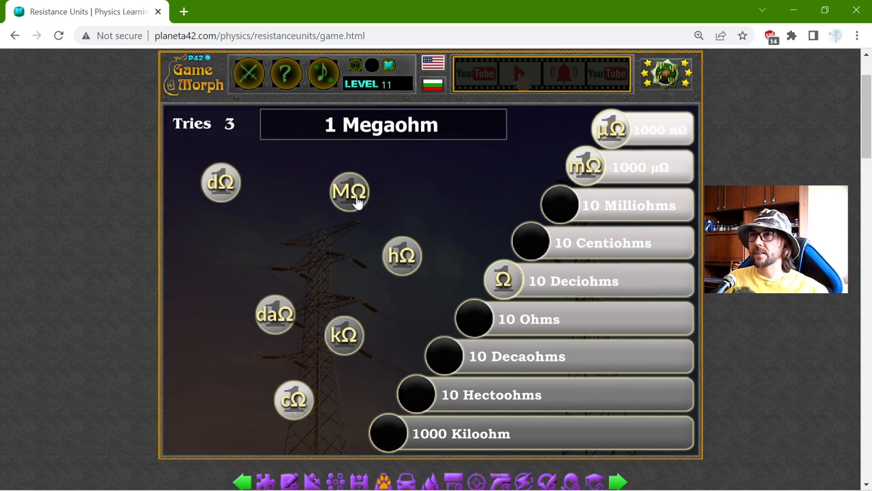
# Step: Place the MΩ token on the 1000 Kiloohm rung and take the dΩ token
pyautogui.moveTo(349, 191); pyautogui.dragTo(376, 306)
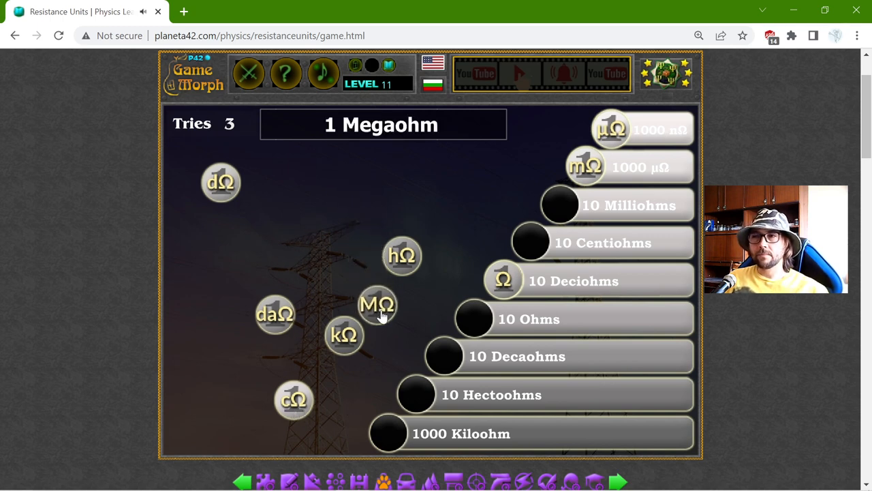
pyautogui.moveTo(376, 306); pyautogui.dragTo(373, 394)
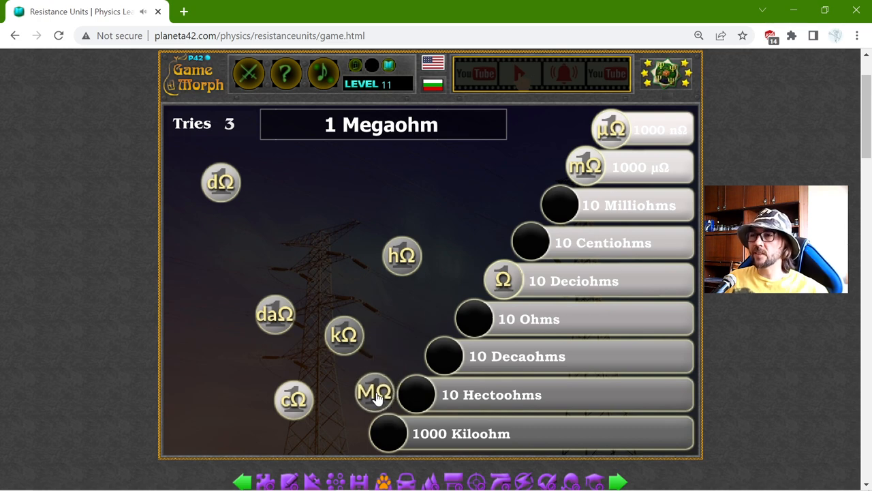
pyautogui.moveTo(373, 394); pyautogui.dragTo(388, 433)
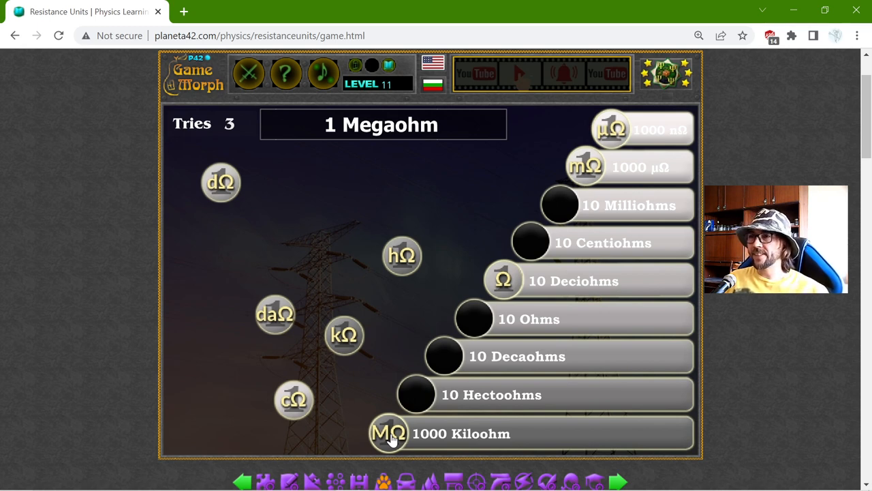
pyautogui.click(388, 433)
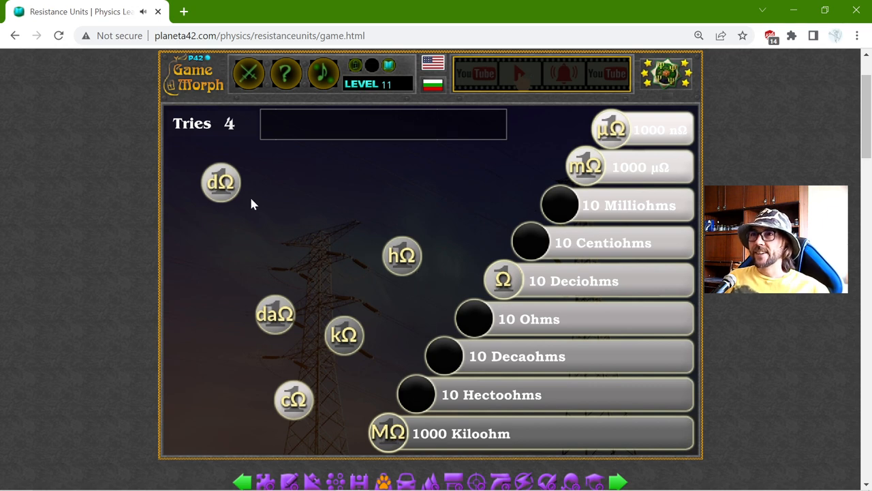
pyautogui.click(220, 183)
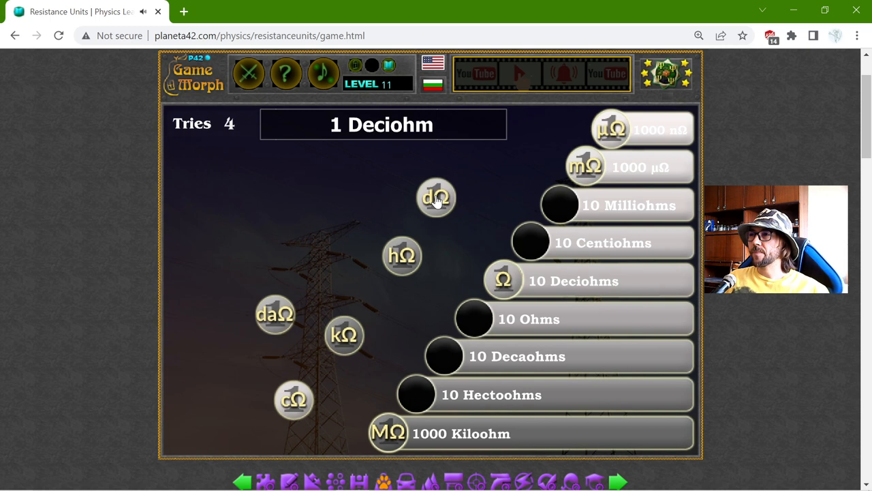
# Step: Try the dΩ token on the 10 Ohms rung, a wrong drop
pyautogui.moveTo(436, 198); pyautogui.dragTo(531, 242)
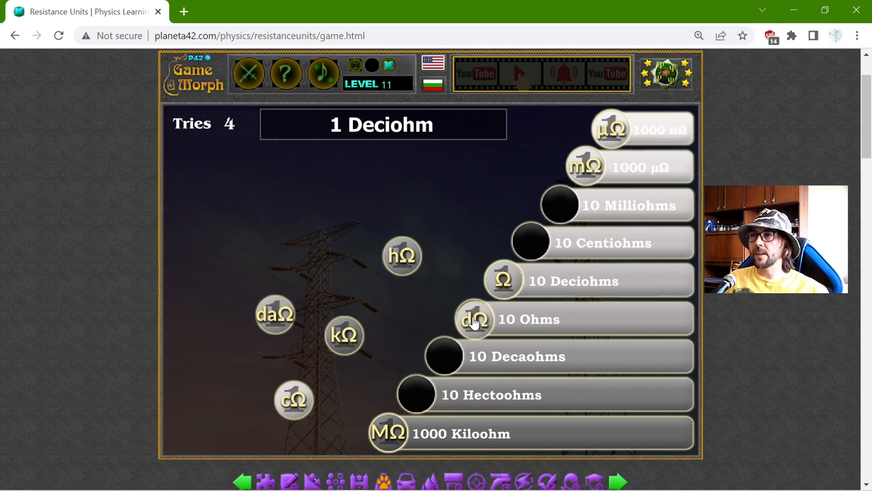
pyautogui.click(474, 318)
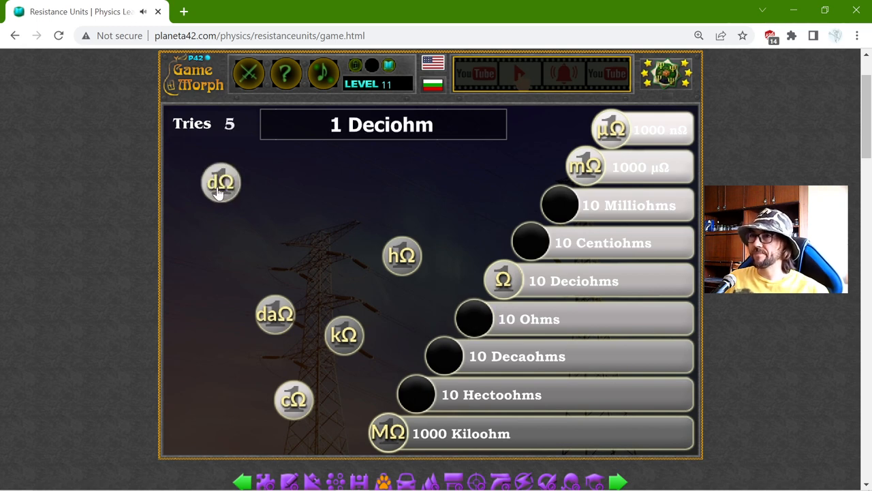
# Step: Place the dΩ token on the 10 Centiohms rung and take the cΩ token
pyautogui.moveTo(220, 183); pyautogui.dragTo(414, 398)
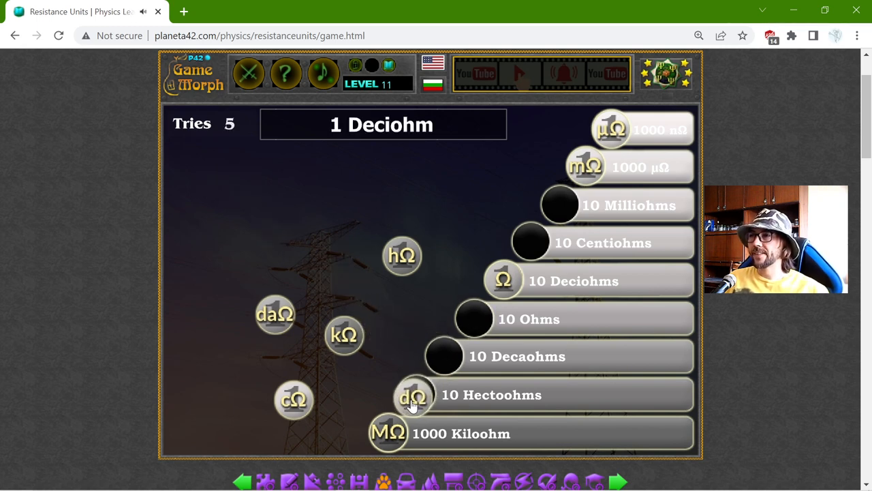
pyautogui.moveTo(414, 395); pyautogui.dragTo(436, 360)
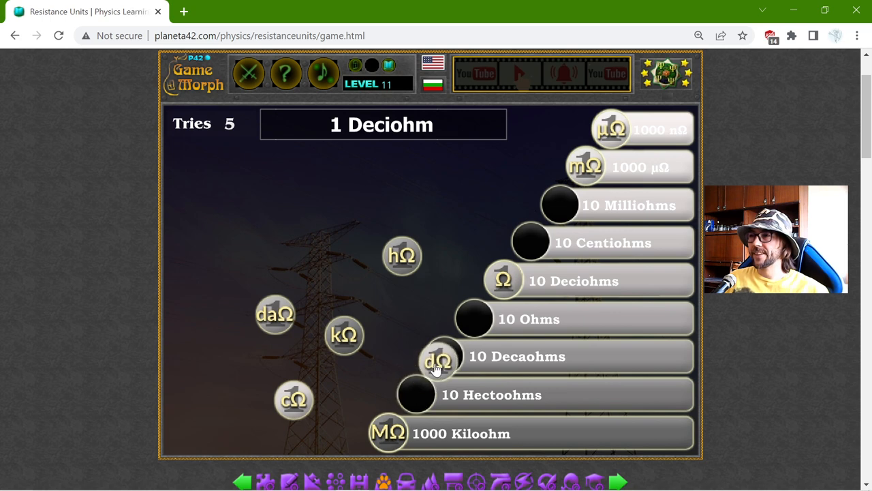
pyautogui.moveTo(436, 360); pyautogui.dragTo(415, 395)
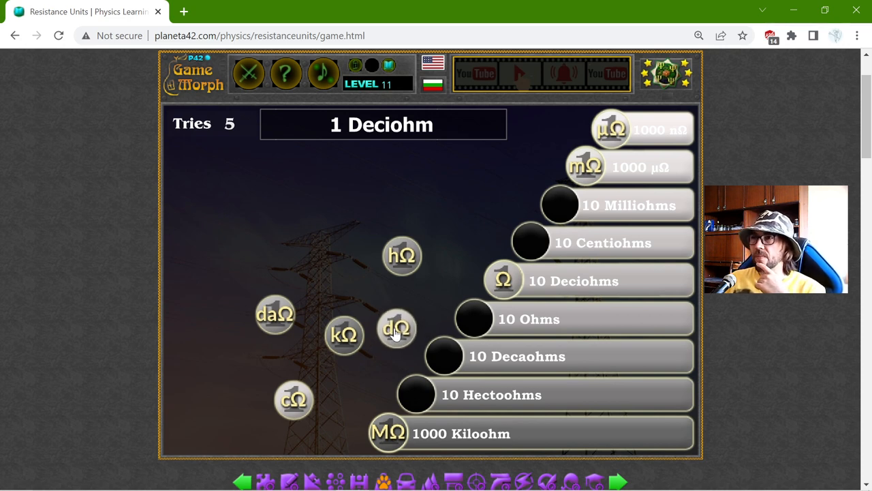
pyautogui.moveTo(397, 329); pyautogui.dragTo(560, 207)
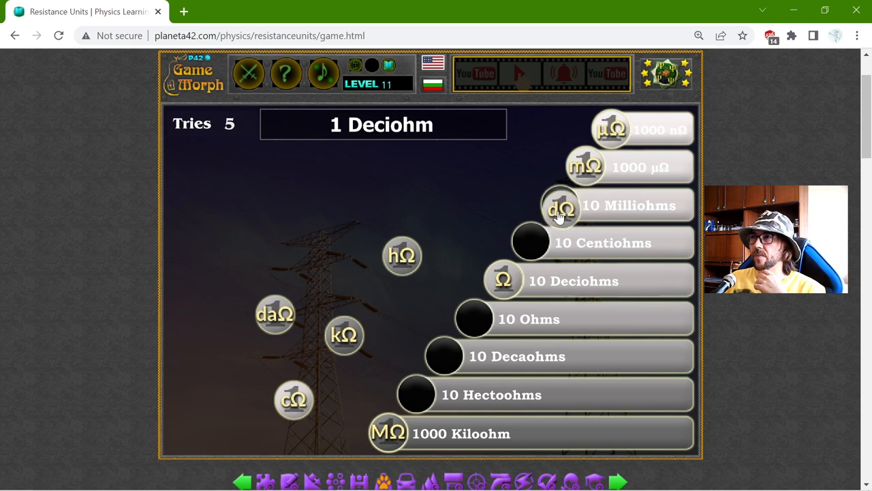
pyautogui.moveTo(560, 207); pyautogui.dragTo(532, 242)
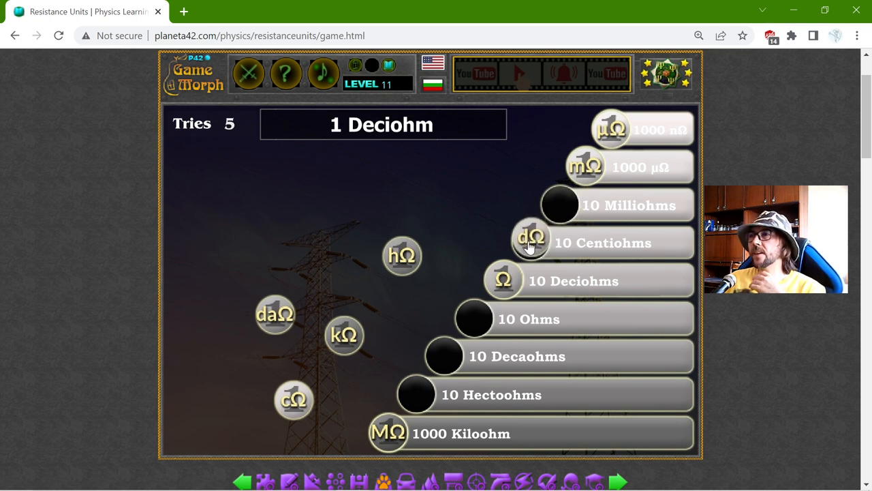
pyautogui.click(532, 242)
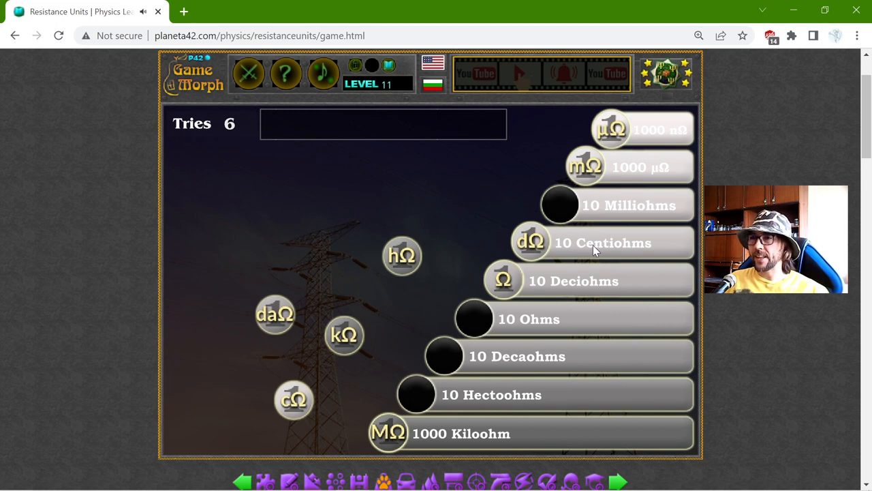
pyautogui.click(344, 335)
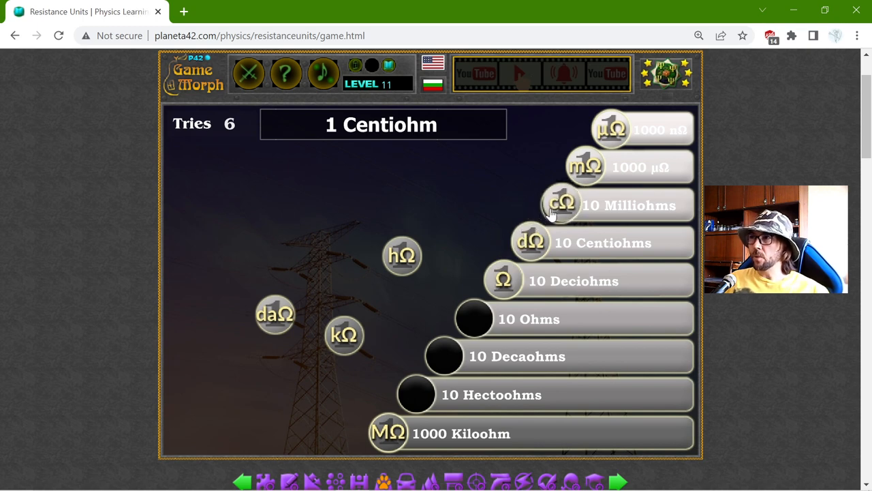
# Step: Place cΩ on 10 Milliohms, daΩ on 10 Ohms and hΩ on 10 Decaohms
pyautogui.click(560, 203)
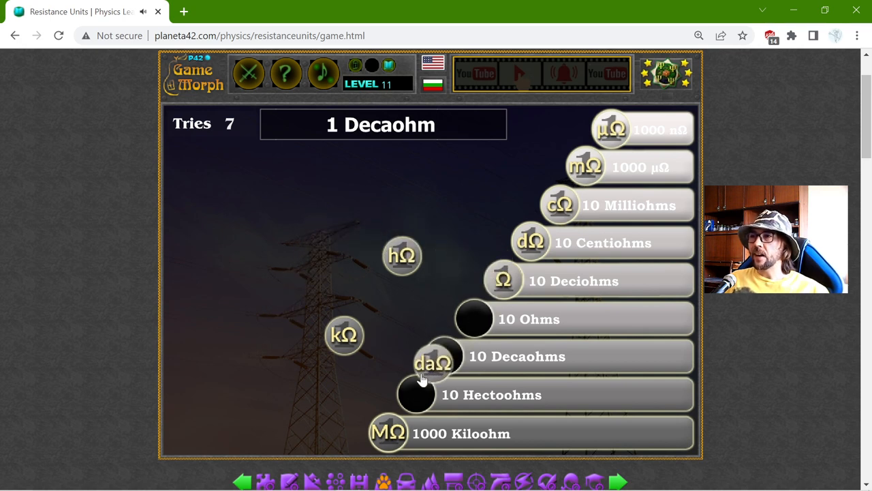
pyautogui.moveTo(433, 362); pyautogui.dragTo(474, 319)
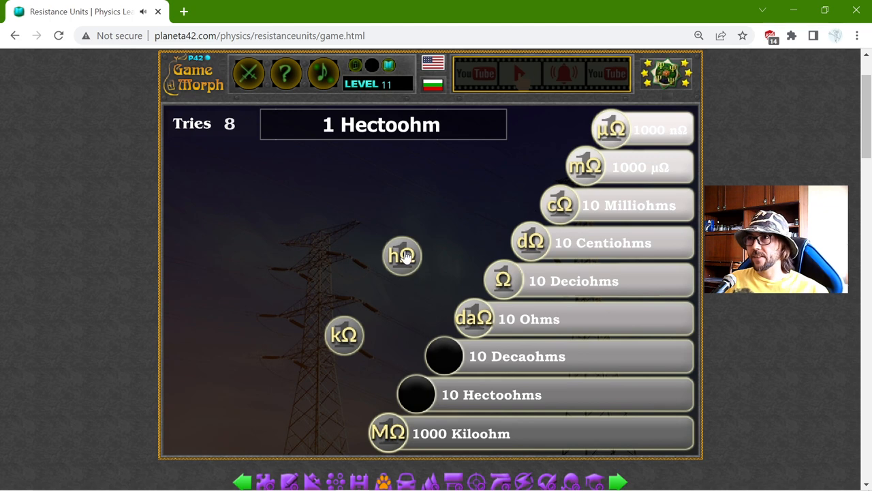
pyautogui.moveTo(402, 256); pyautogui.dragTo(407, 349)
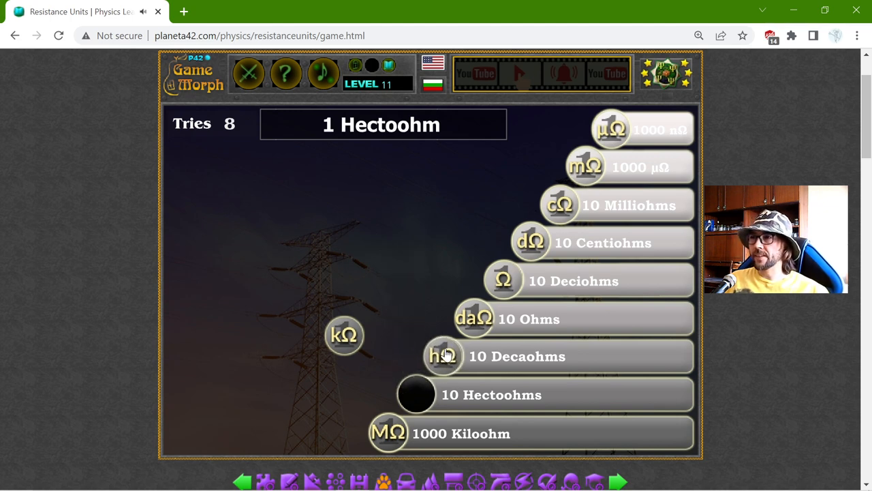
# Step: Place the kΩ token on the 10 Hectoohms rung, completing the ladder for Knowledge Level +1
pyautogui.click(443, 354)
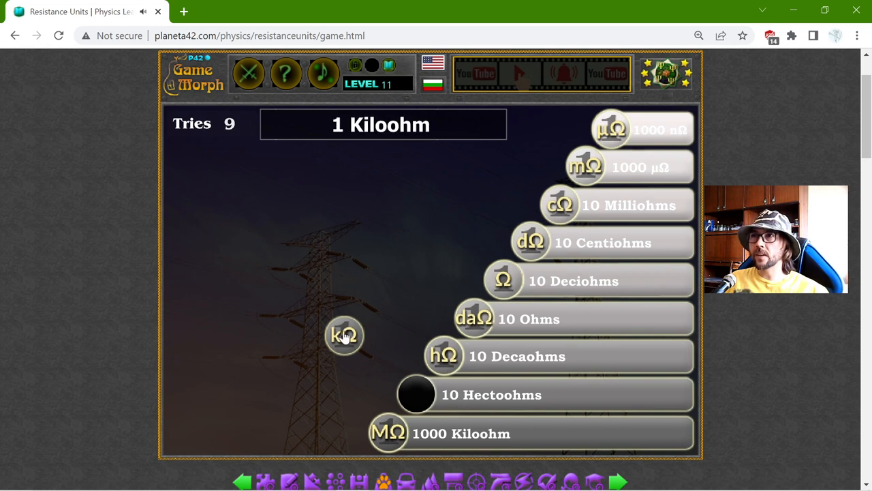
pyautogui.moveTo(343, 336); pyautogui.dragTo(409, 395)
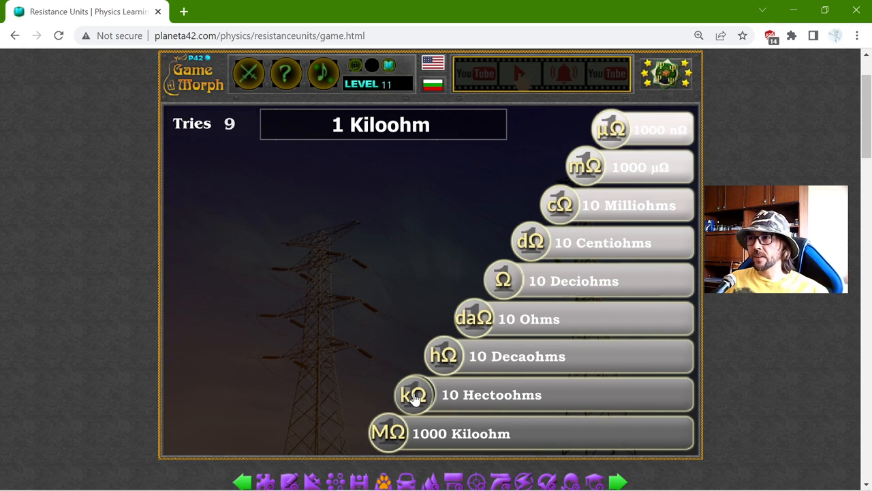
pyautogui.click(415, 395)
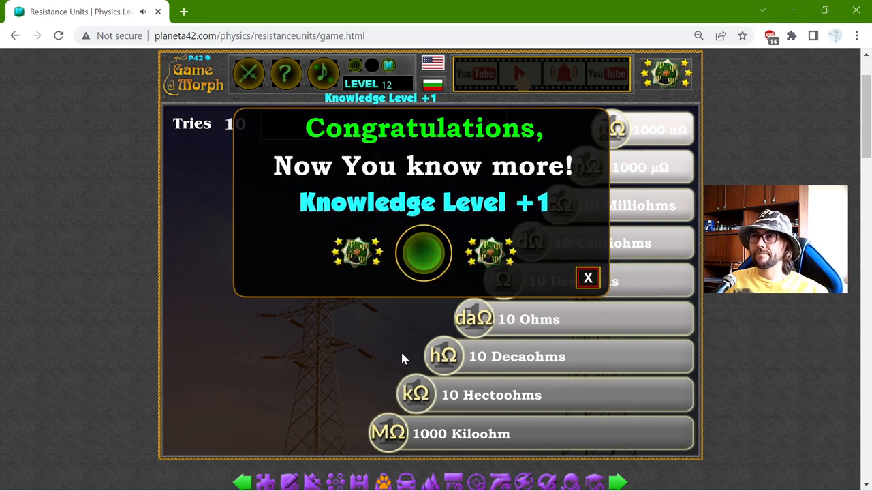
# Step: Dismiss the Congratulations message to show the completed ladder
pyautogui.click(587, 278)
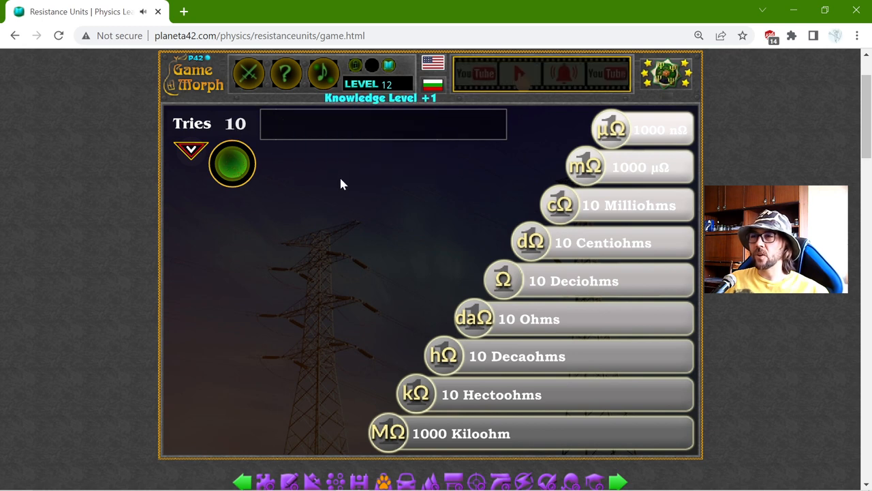
pyautogui.moveTo(341, 199)
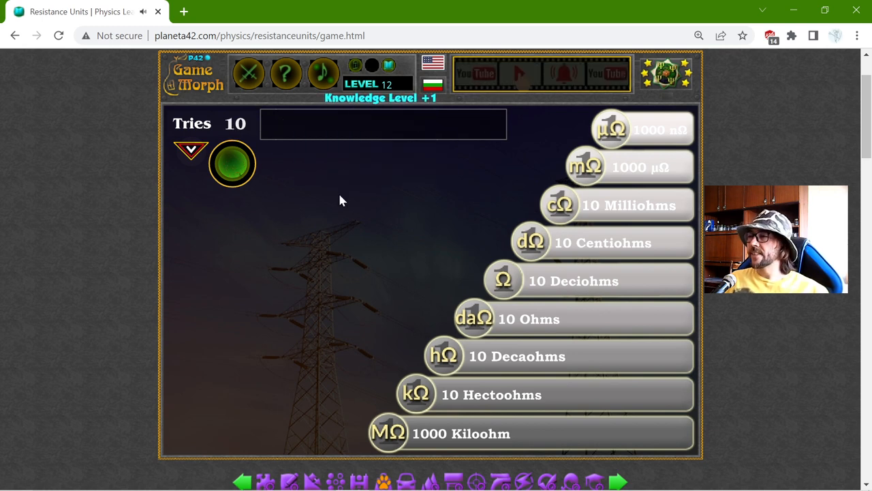
pyautogui.moveTo(420, 166)
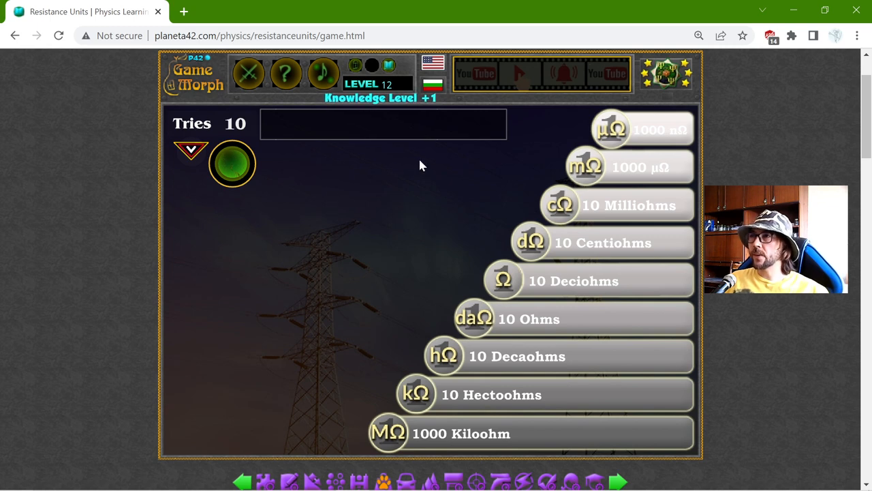